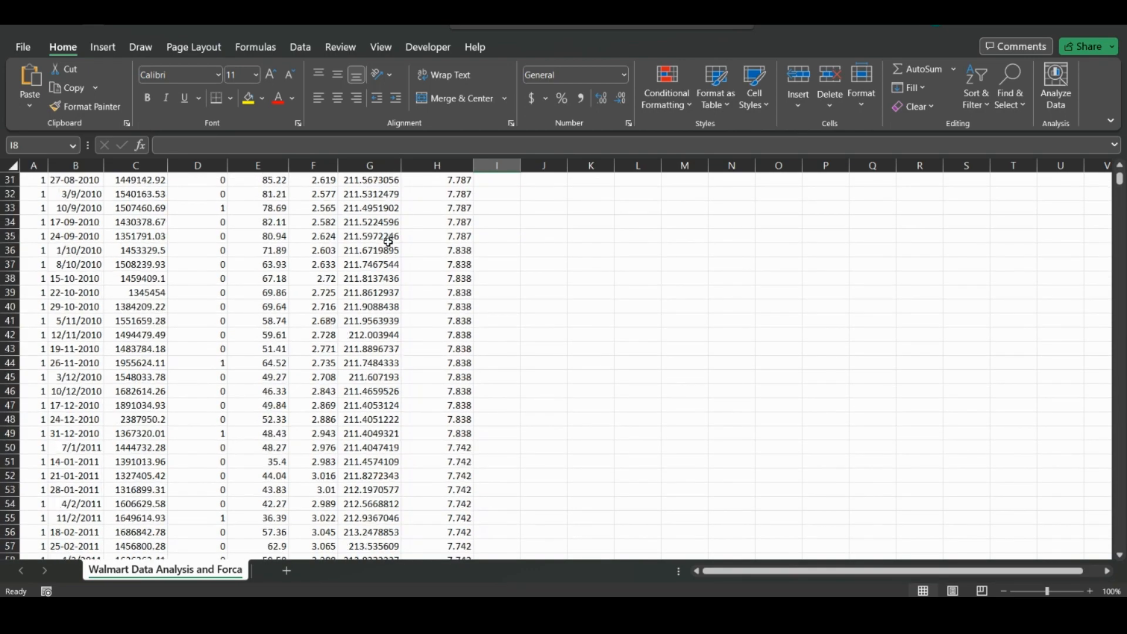
Step: Scroll the spreadsheet, select a value in column F, and jump with Ctrl+Home
scroll(down, 3)
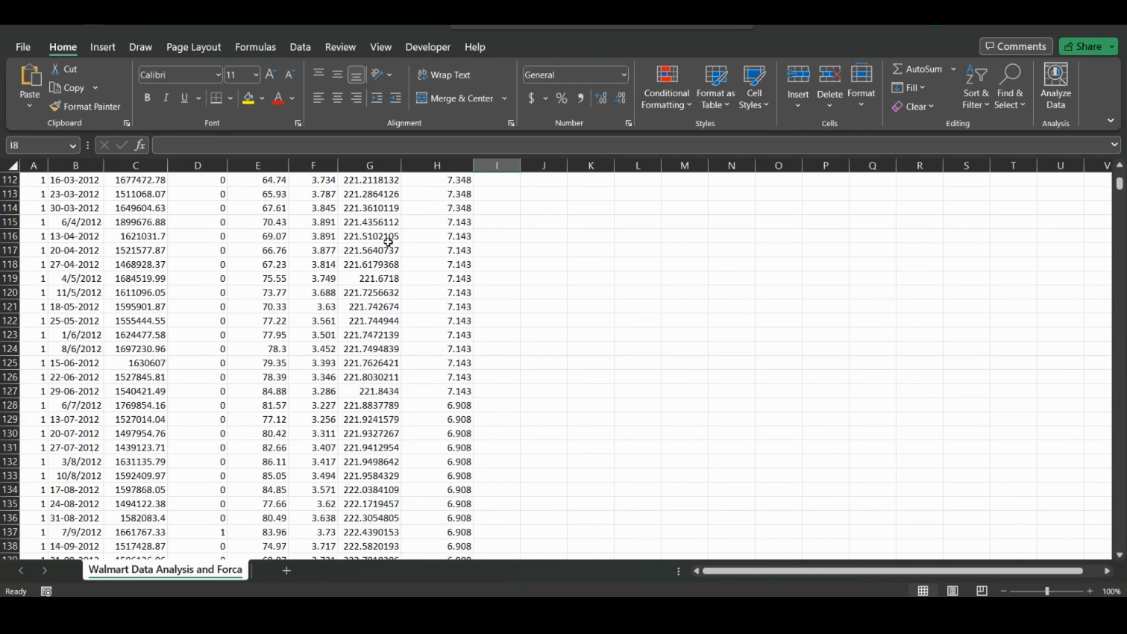
click(369, 250)
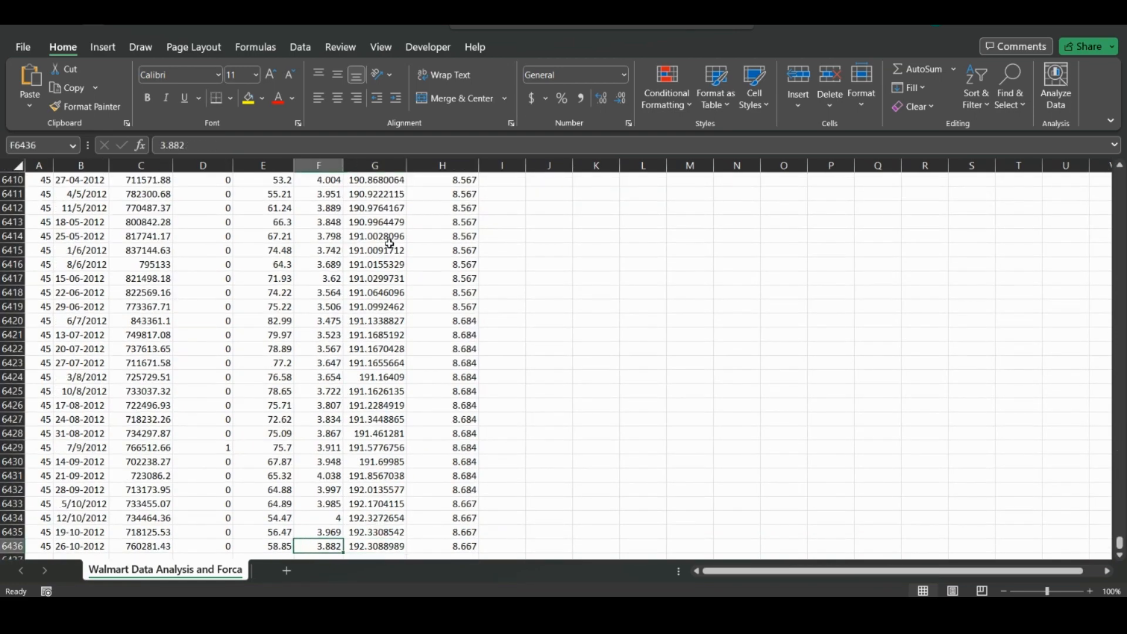
key(ctrl+Home)
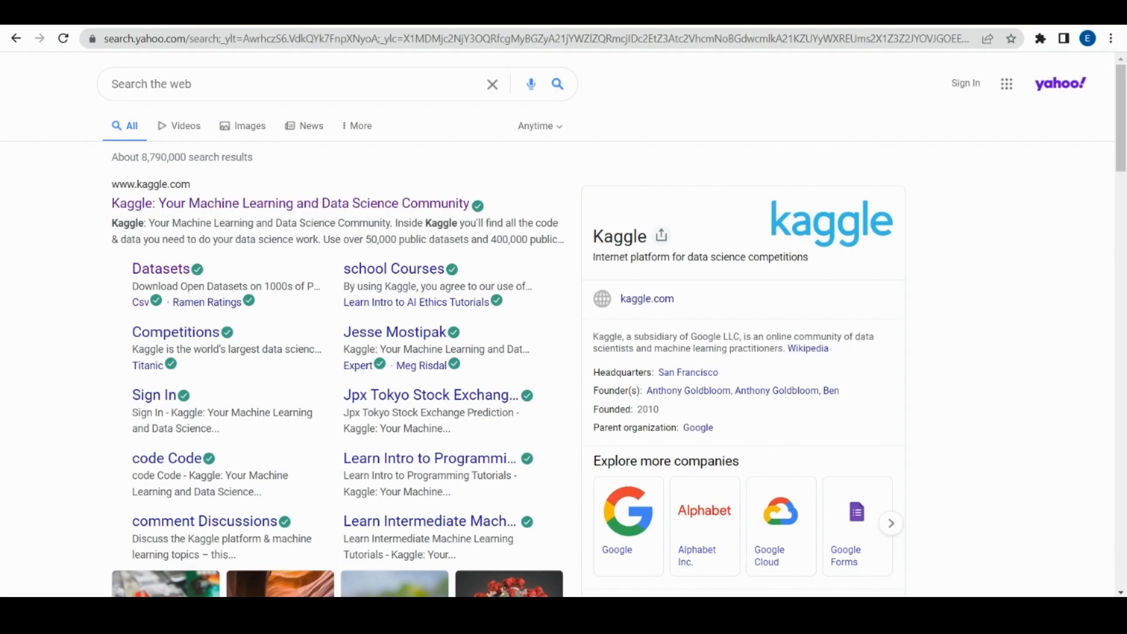
Step: Search Yahoo for 'kaggle' using the Kaggle suggestion
click(252, 83)
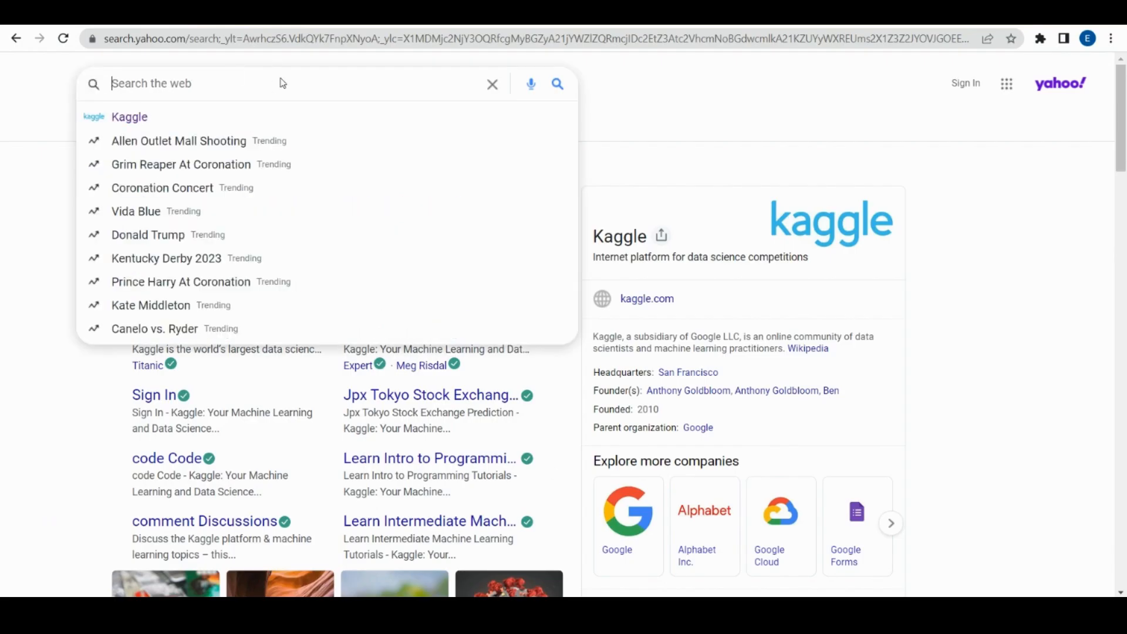
text(k)
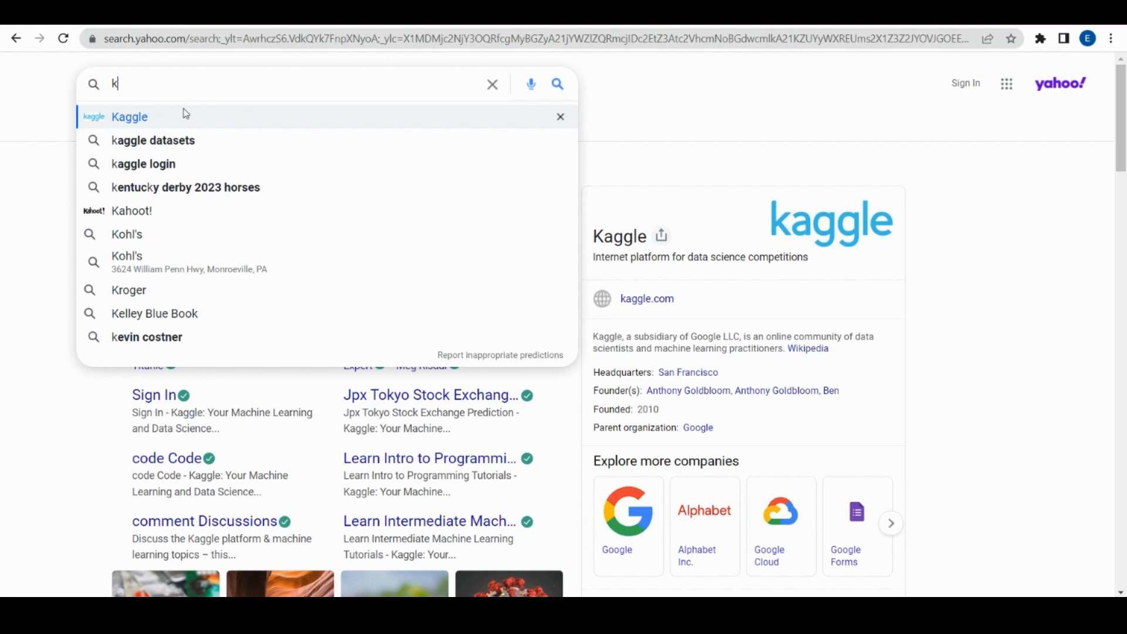
text(aggle)
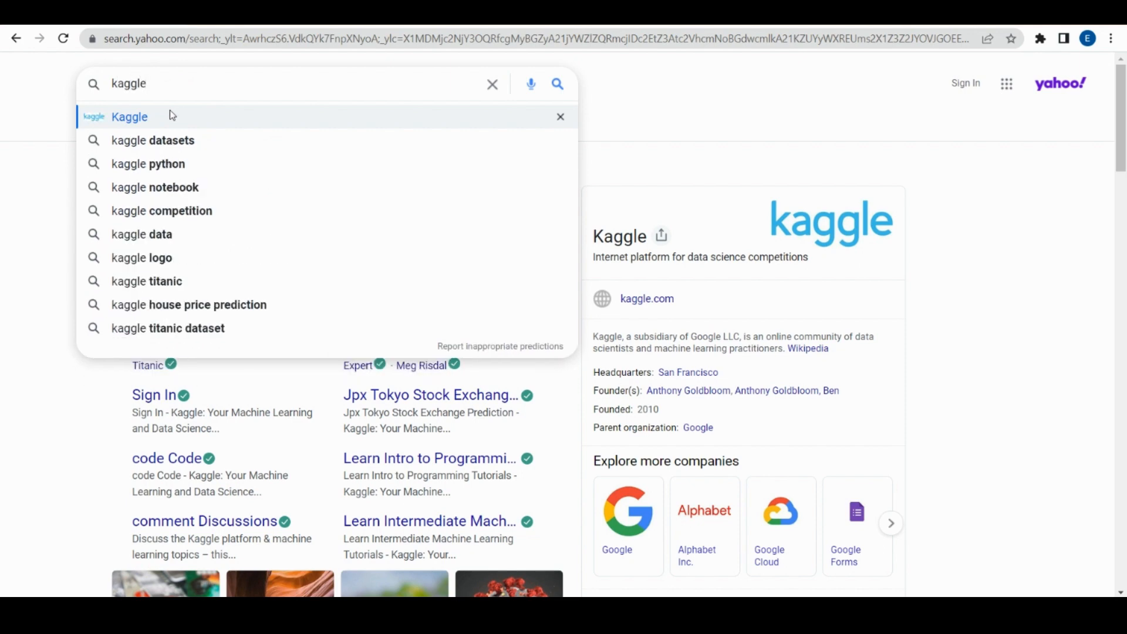
click(129, 116)
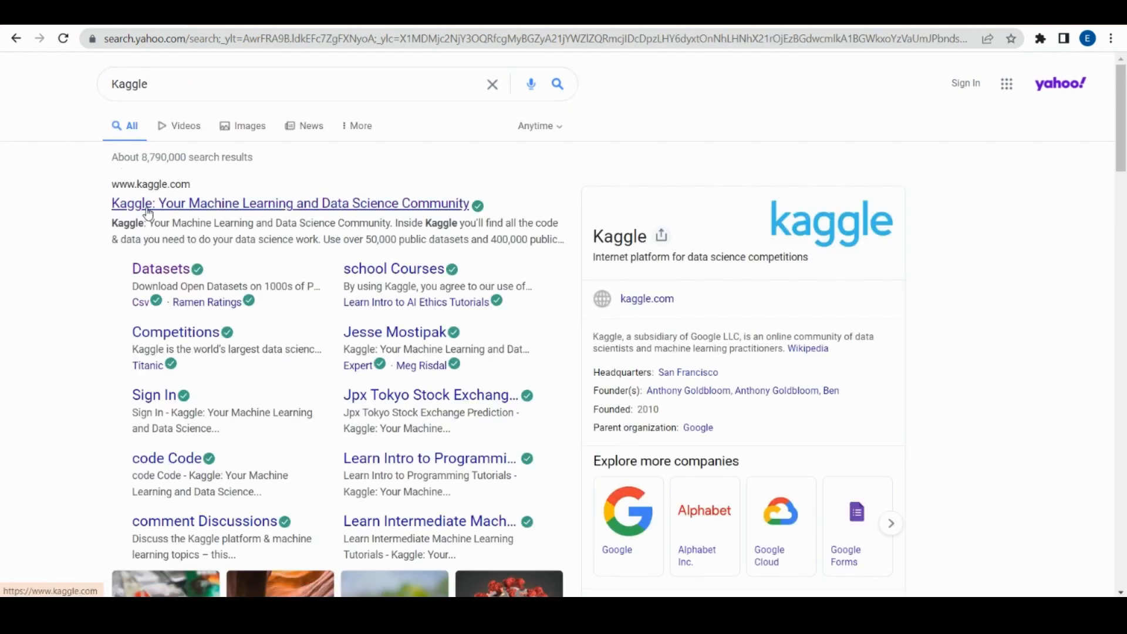
Step: Open kaggle.com from the 'Kaggle: Your Machine Learning and Data Science Community' result
click(289, 204)
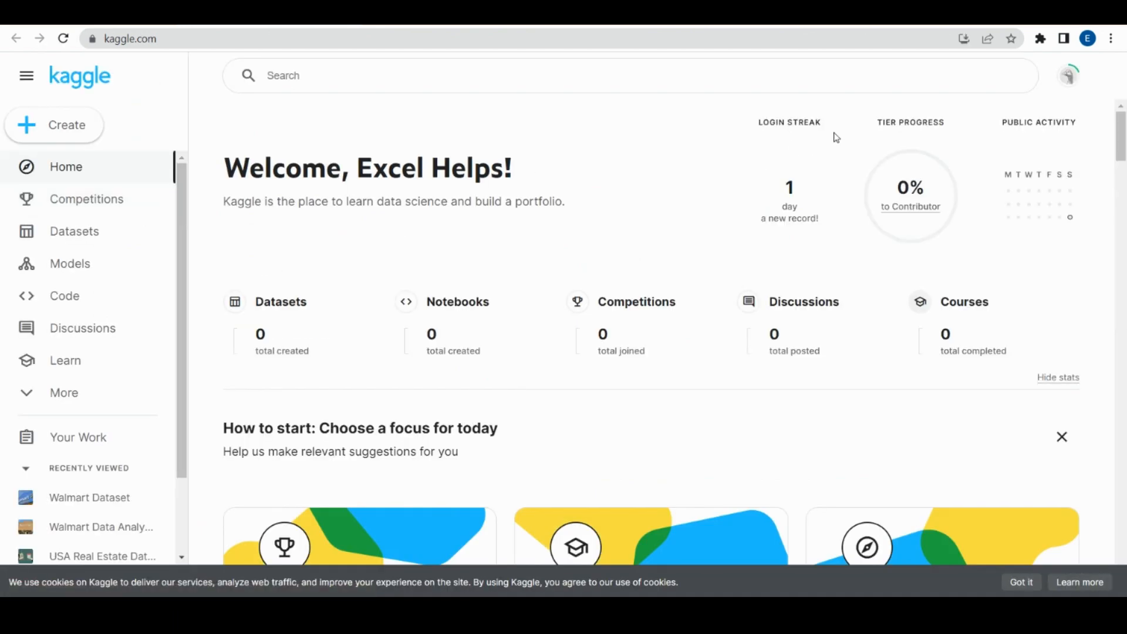
mouse_move(928, 64)
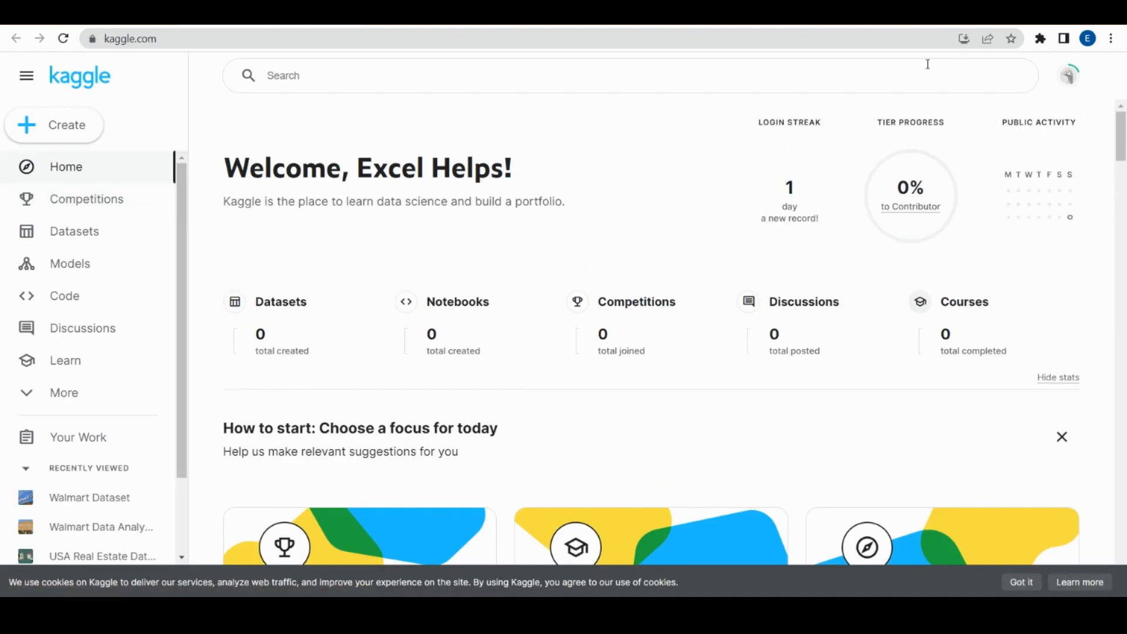
mouse_move(74, 231)
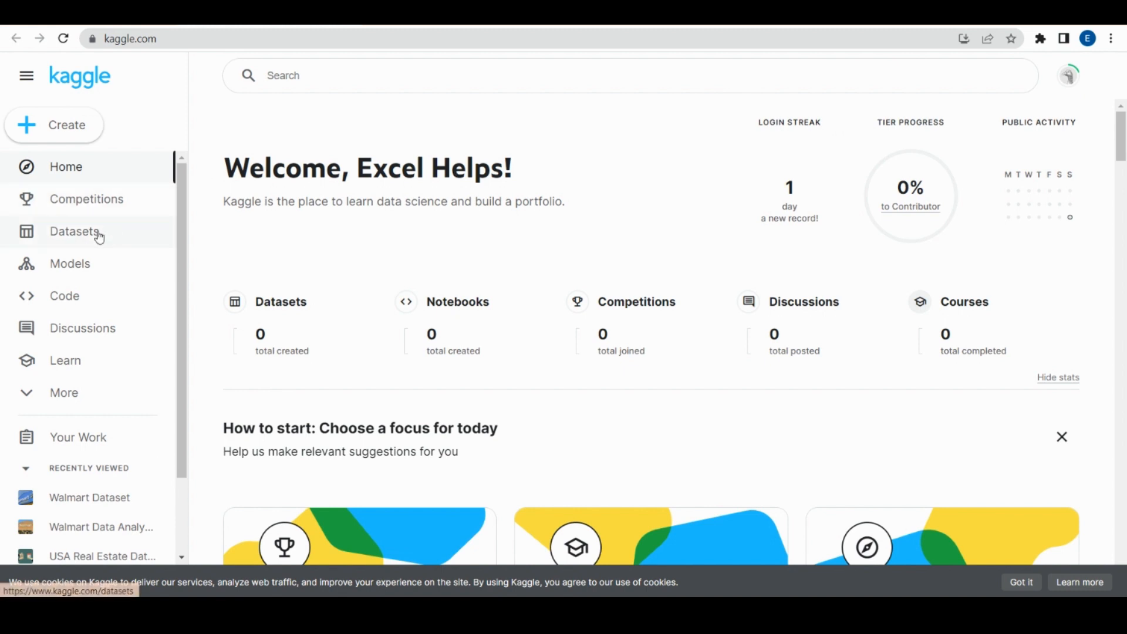
Step: Go to Datasets, back out of the amazon results, and rerun the recent 'walmart' search
click(74, 231)
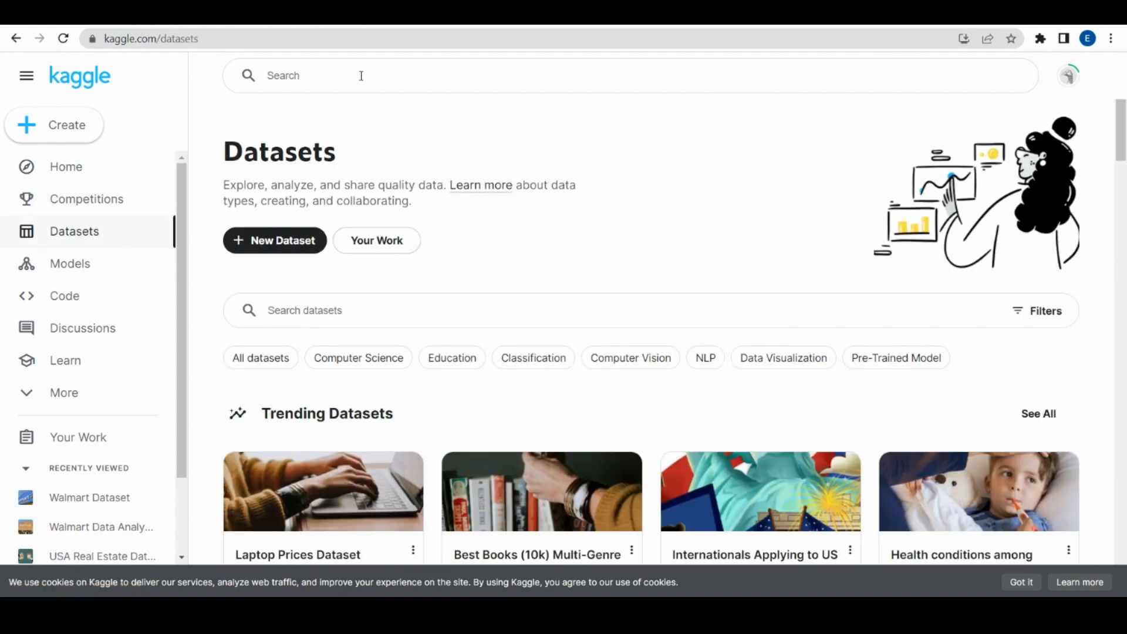
text(amazon)
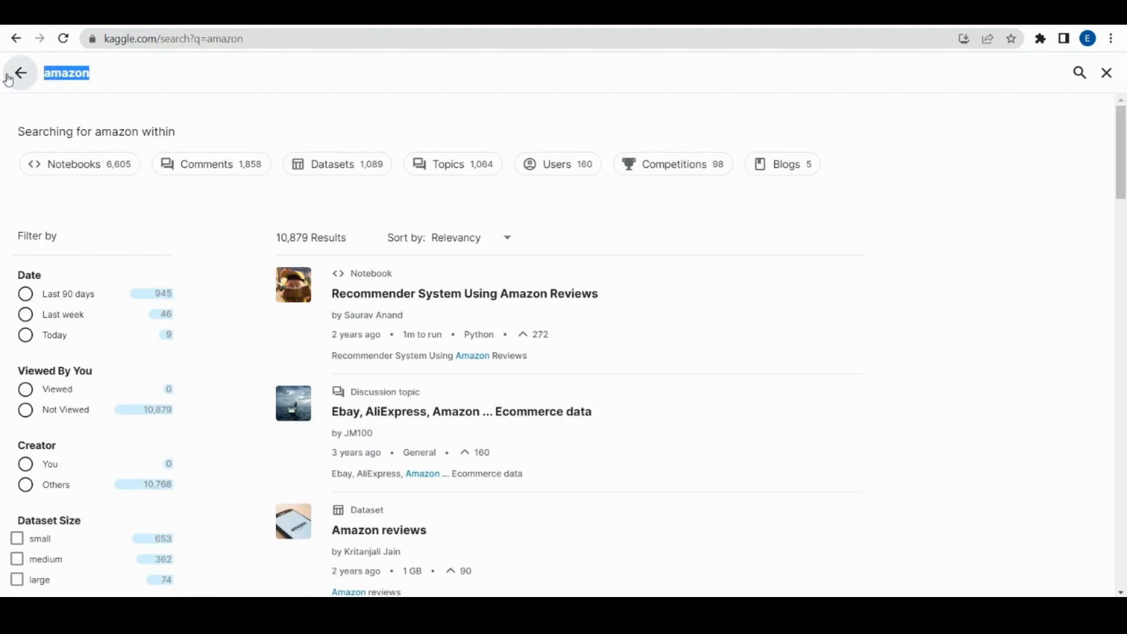
click(20, 72)
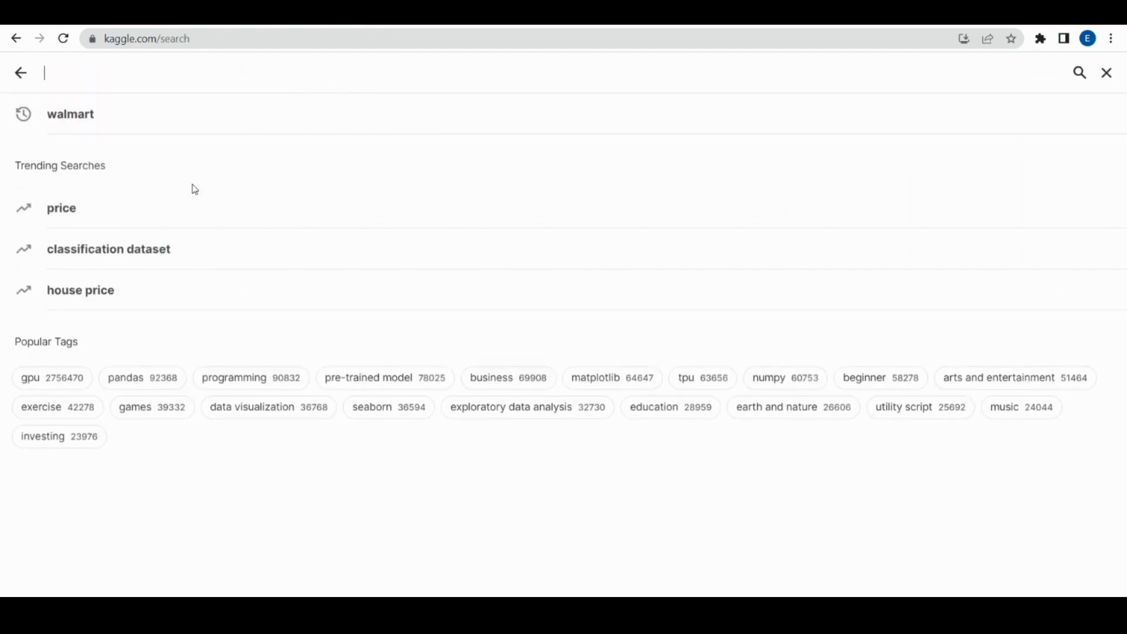
click(70, 114)
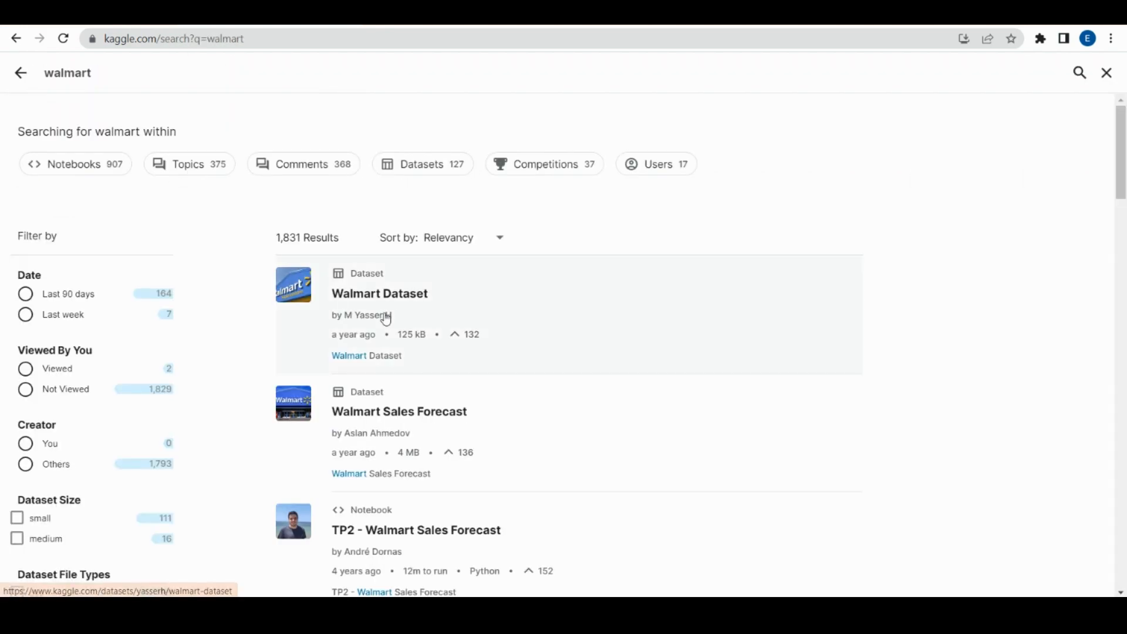
Step: Open the 'Walmart Dataset' result and scroll through its Walmart.csv weekly sales preview
click(379, 294)
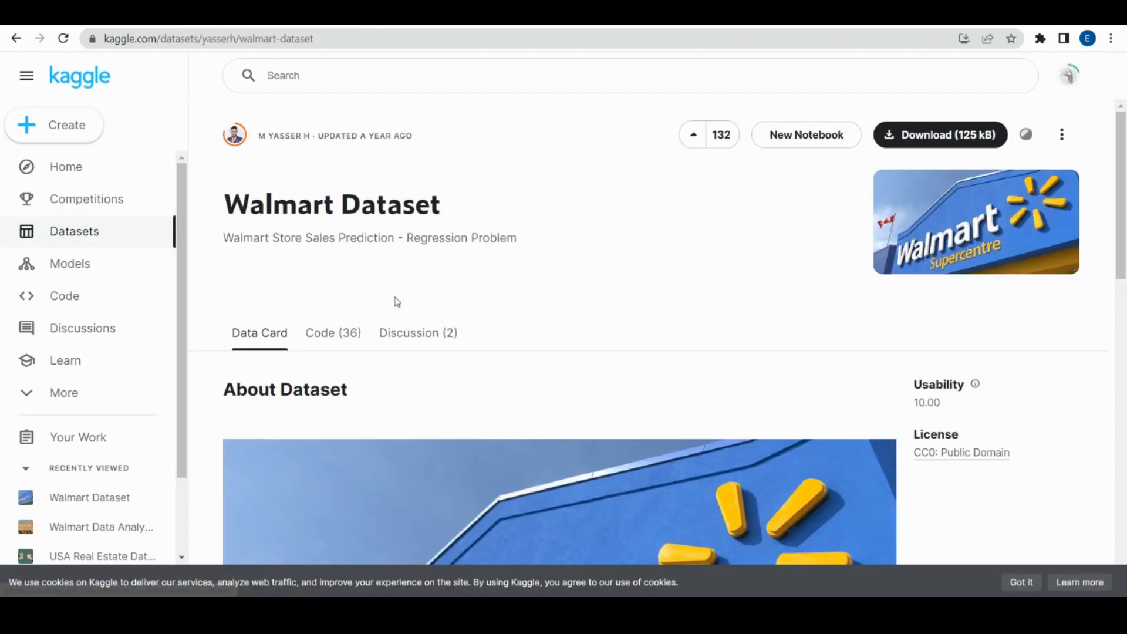
scroll(down, 3)
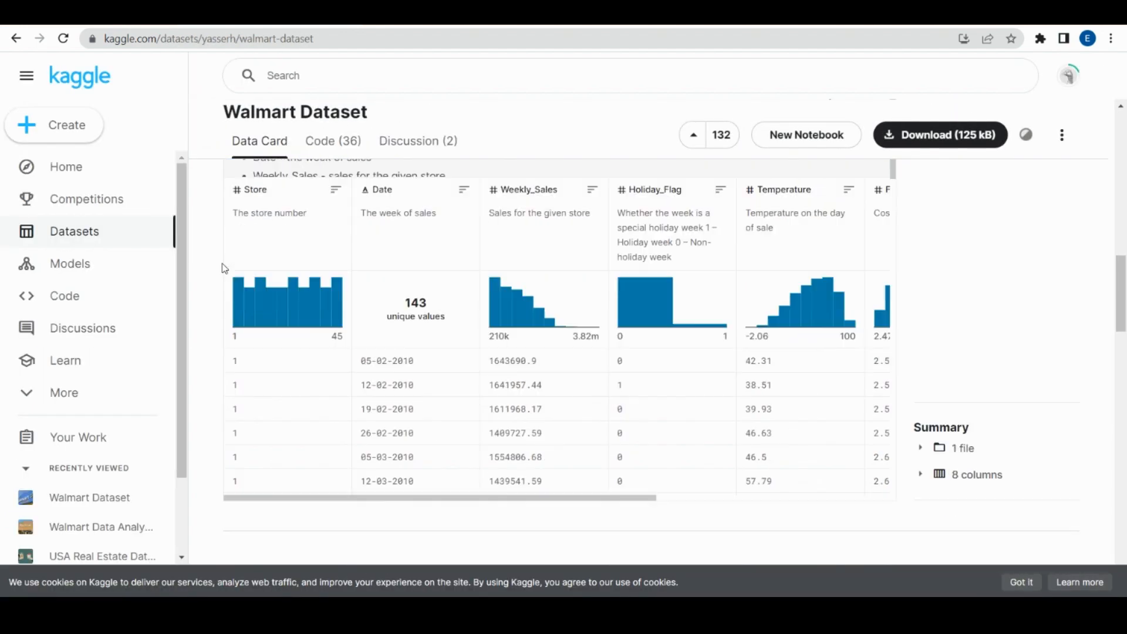
scroll(down, 3)
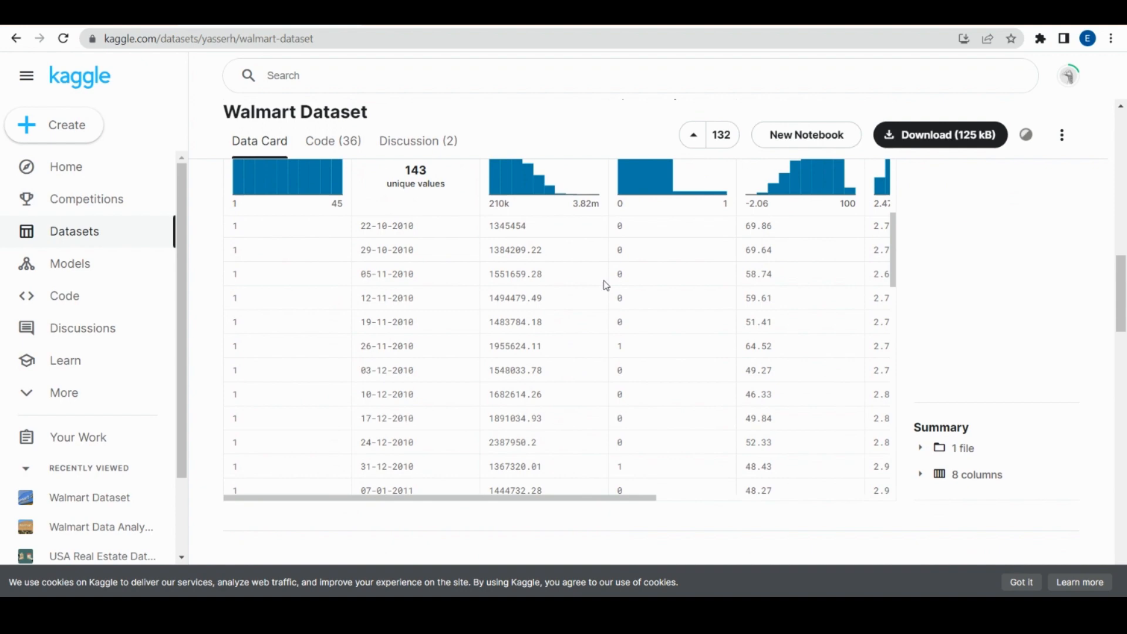
scroll(up, 3)
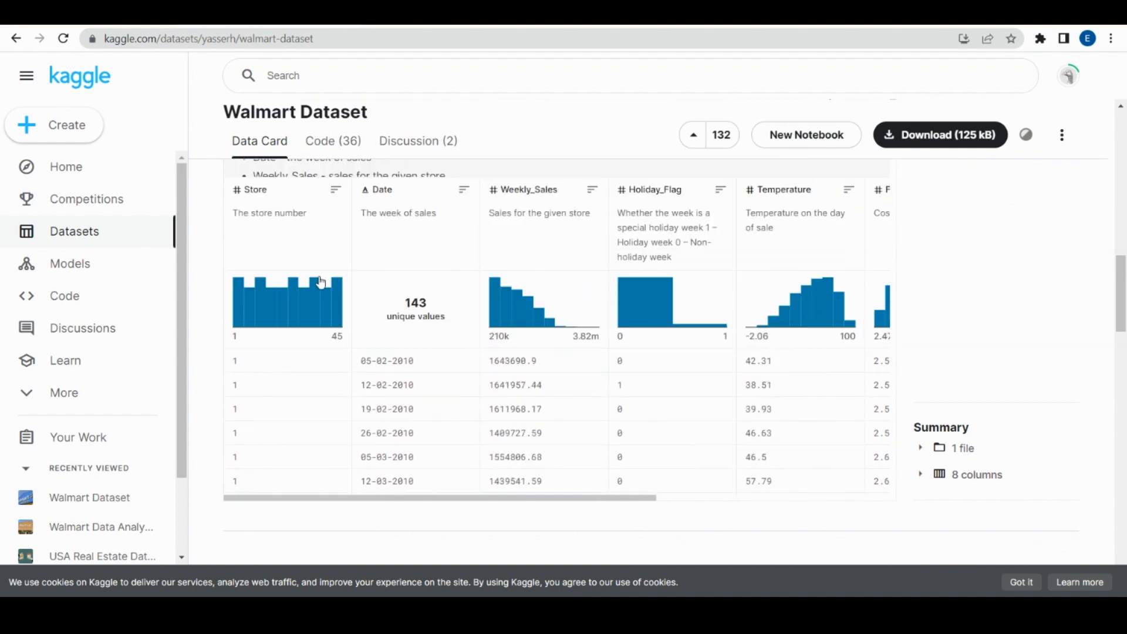
scroll(up, 3)
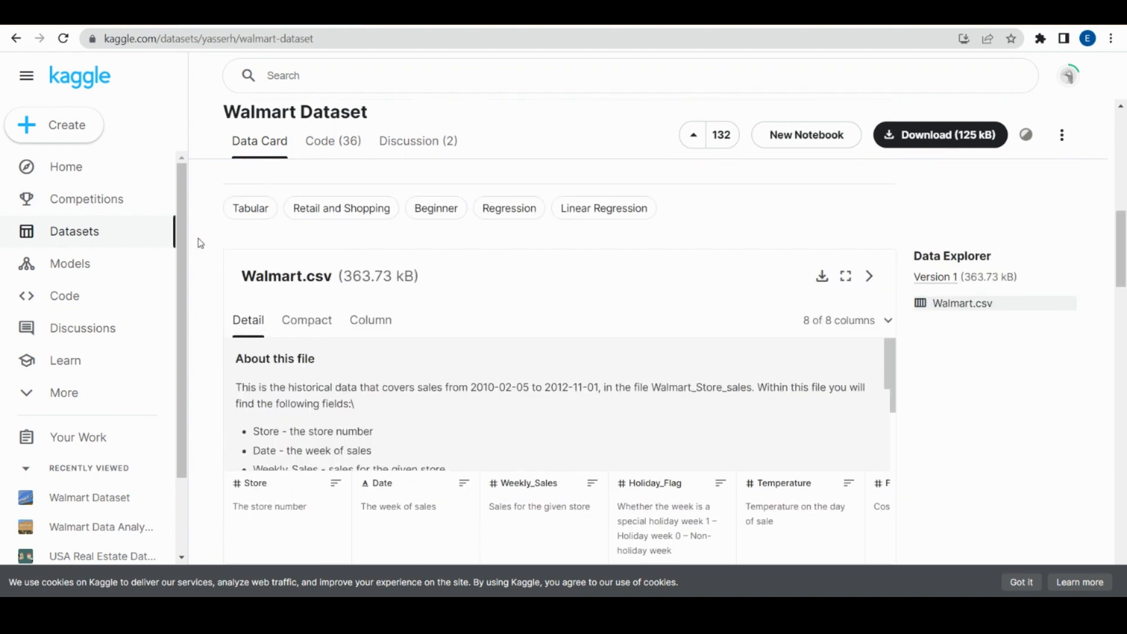
mouse_move(745, 262)
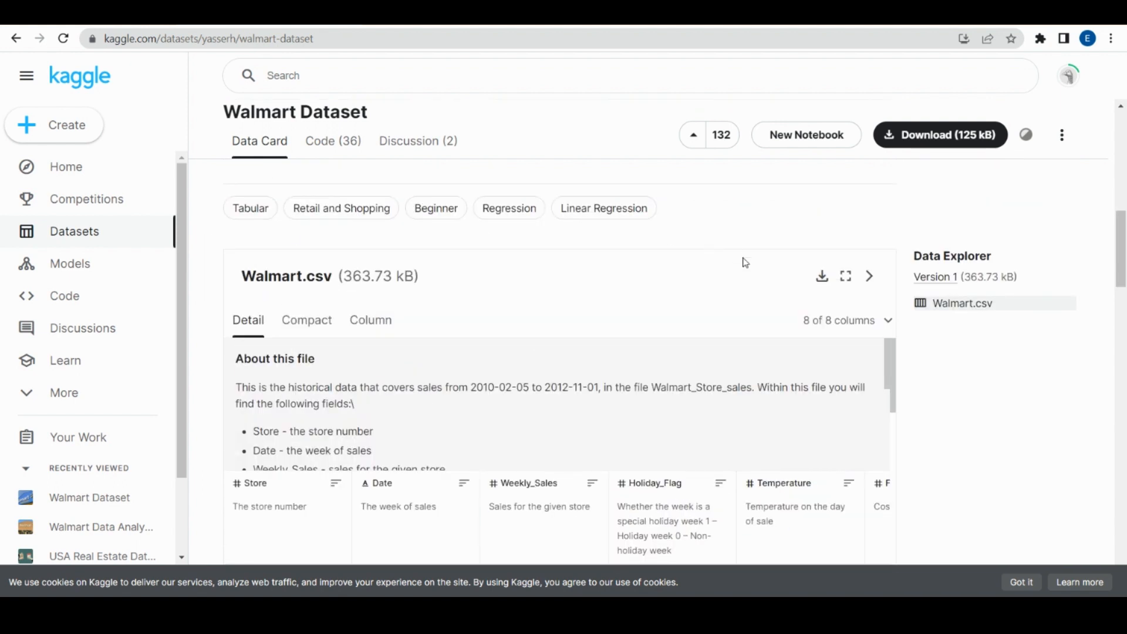
Step: Download Walmart.csv from the Data Explorer section
click(821, 276)
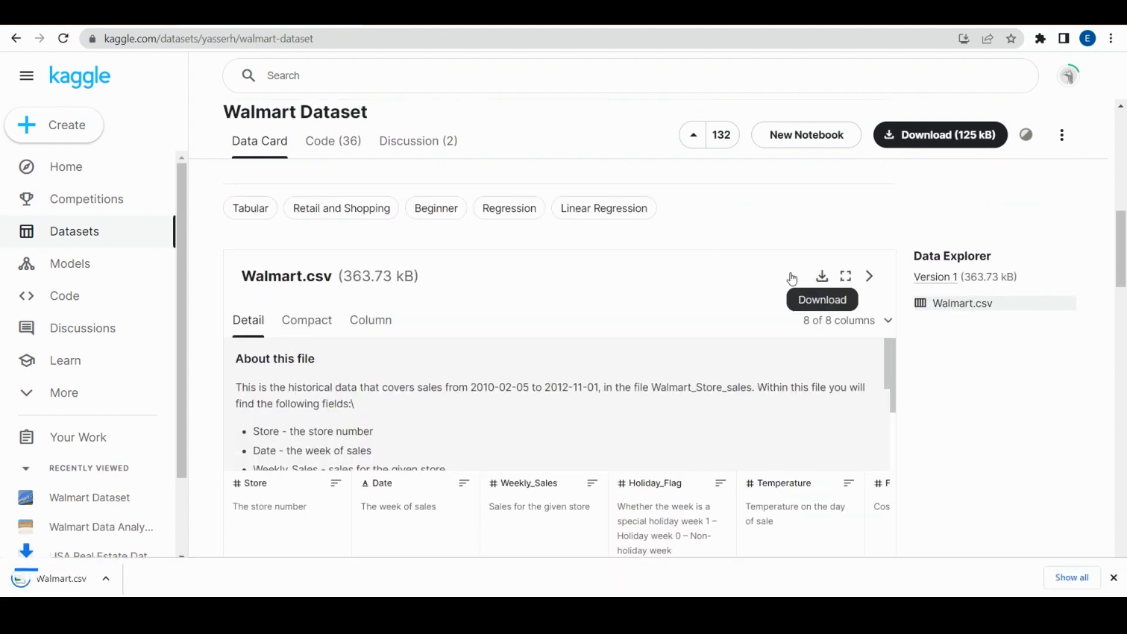